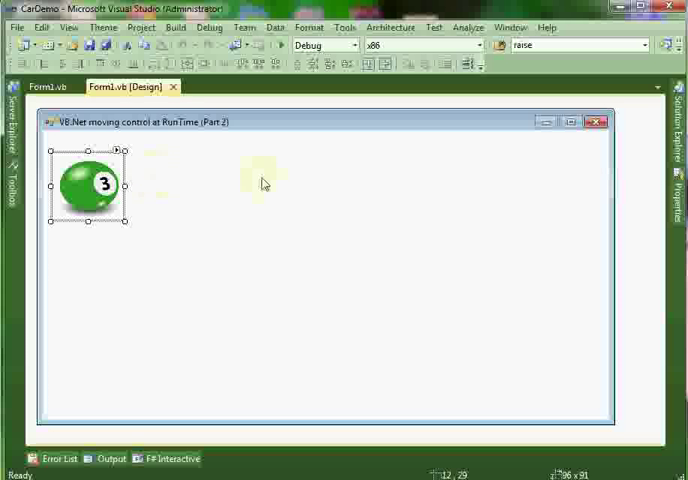
mouse_move(508, 184)
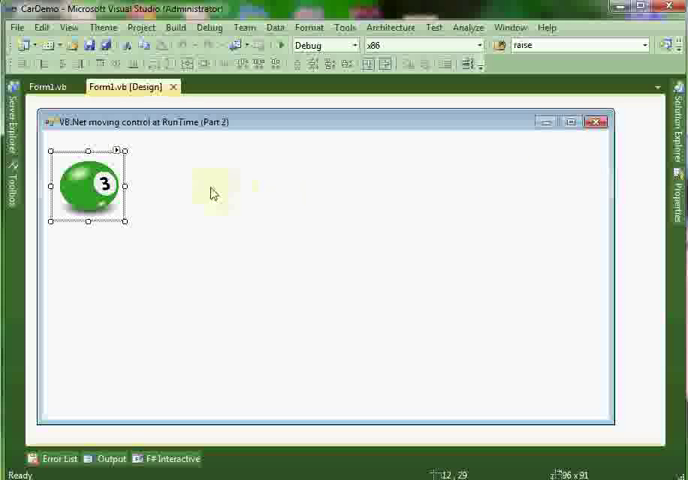
Generate an empty Form1_MouseClick event handler in Form1's code view.
click(38, 86)
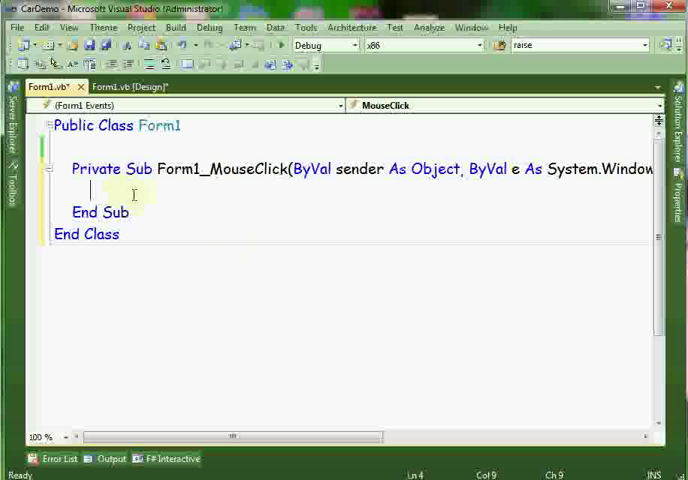
Add an If e.Button = MouseButtons.Left Then block inside Form1_MouseClick.
text(If)
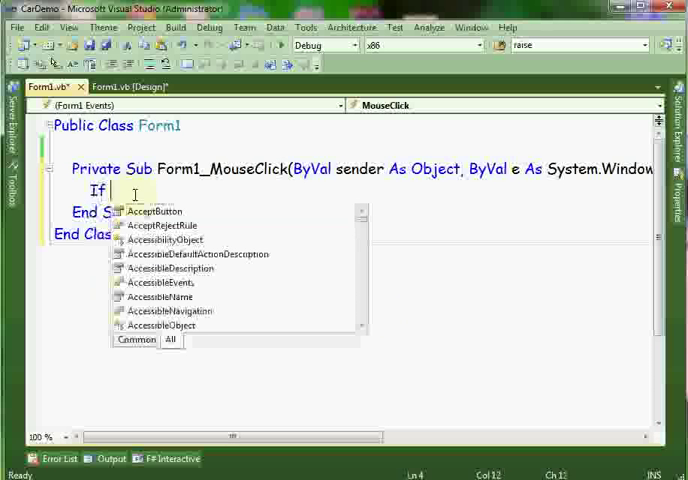
text(e)
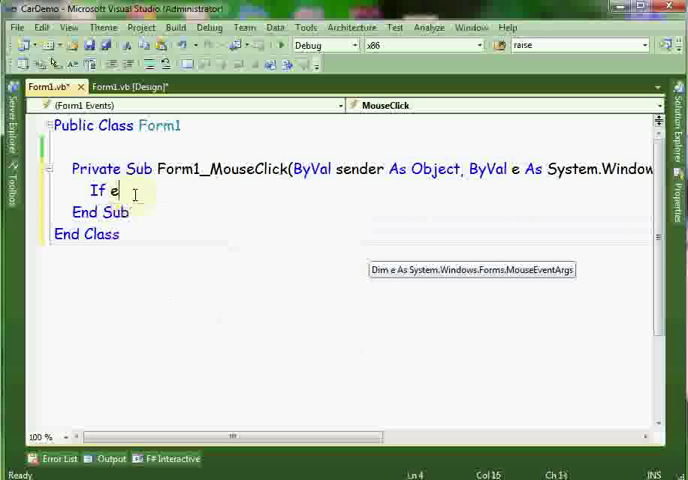
text(.)
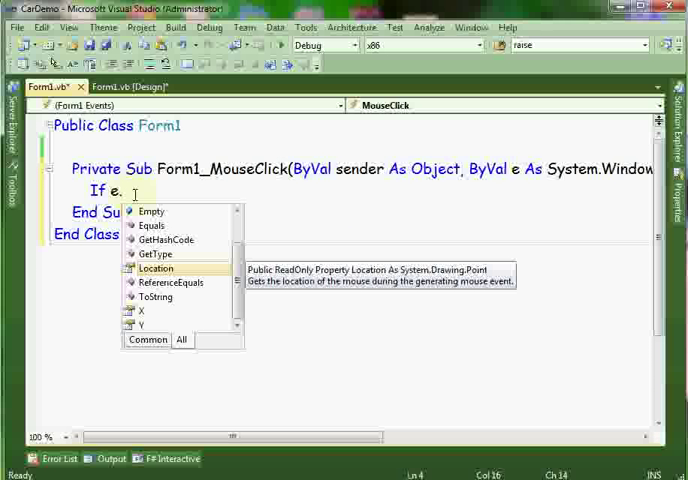
text(b)
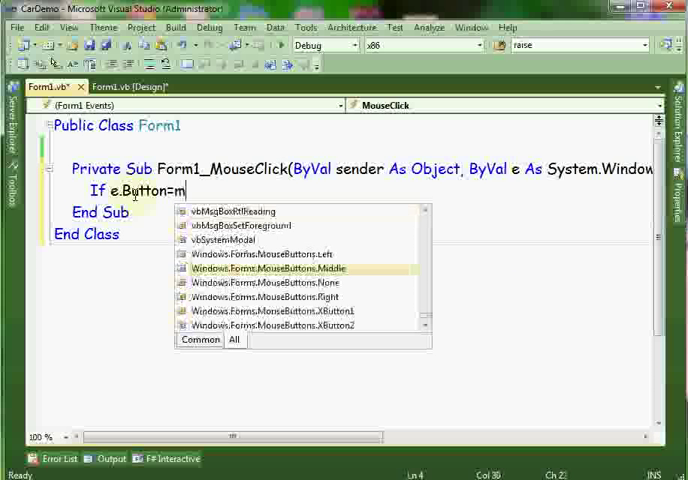
text(ouseButtons.left Then)
text(Car)
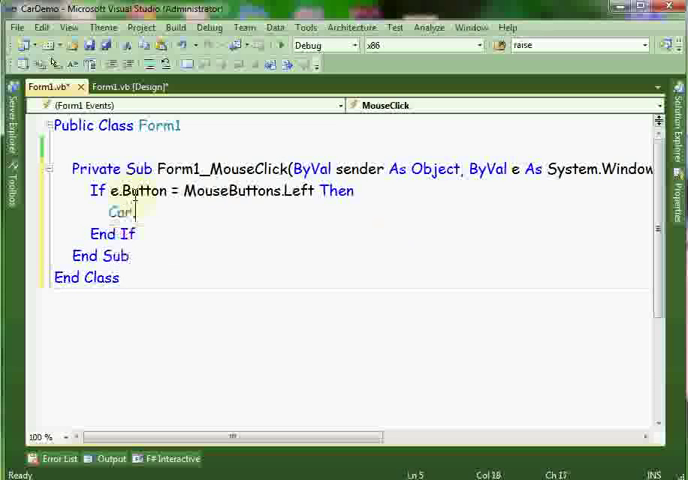
Call Car.Drive(PictureBox1, e.Location, 50, 0) inside the left-click If block.
text(.Drive()
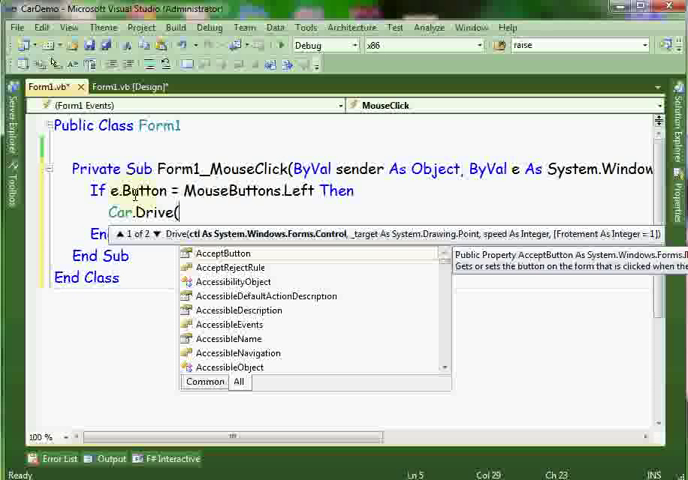
text(pic)
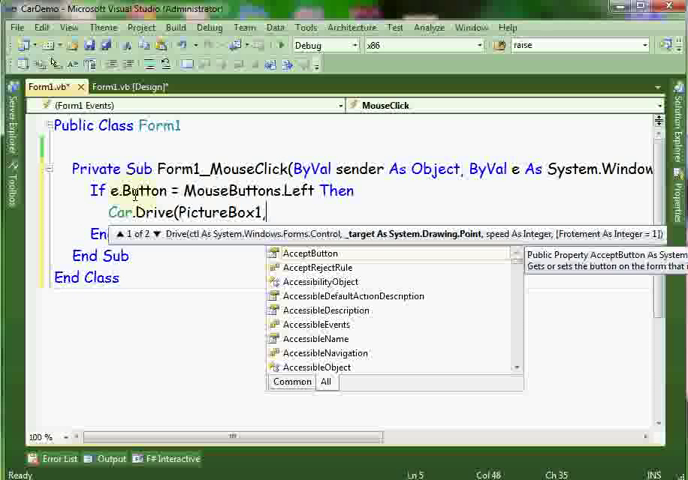
text(e.)
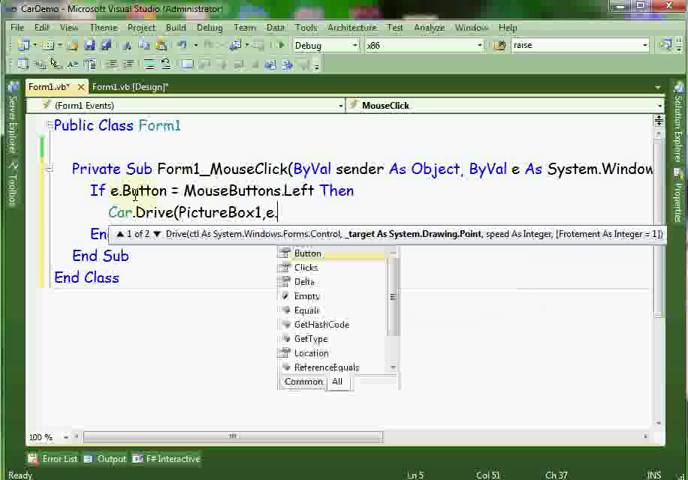
text(Location,)
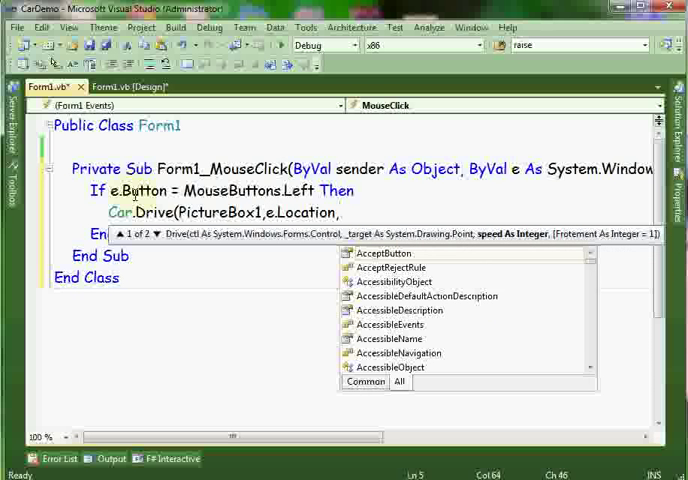
text(50)
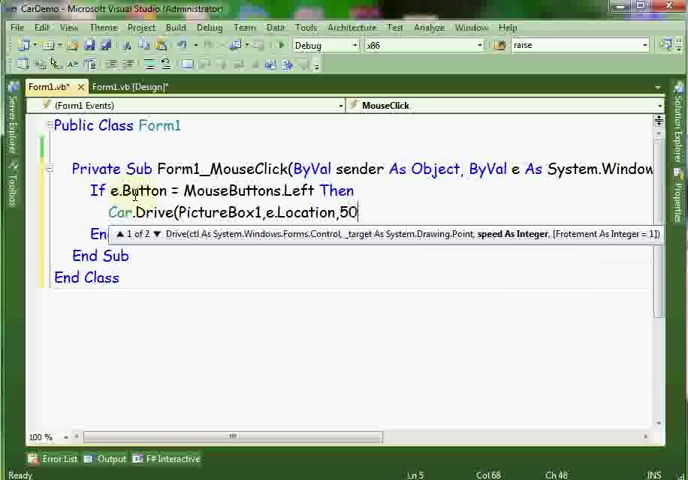
text(,)
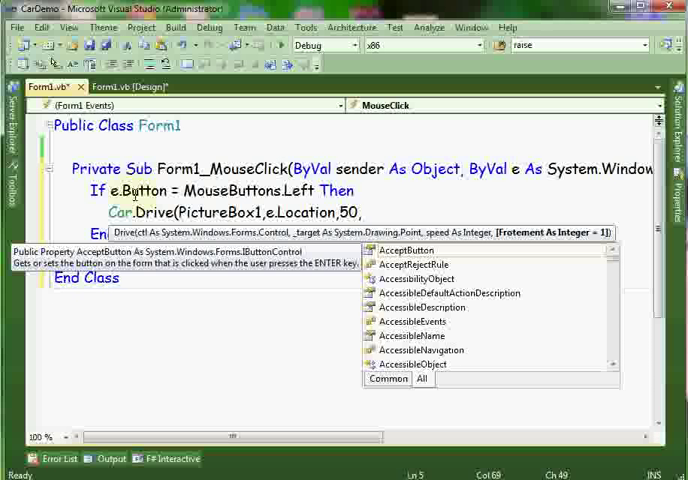
text(0)
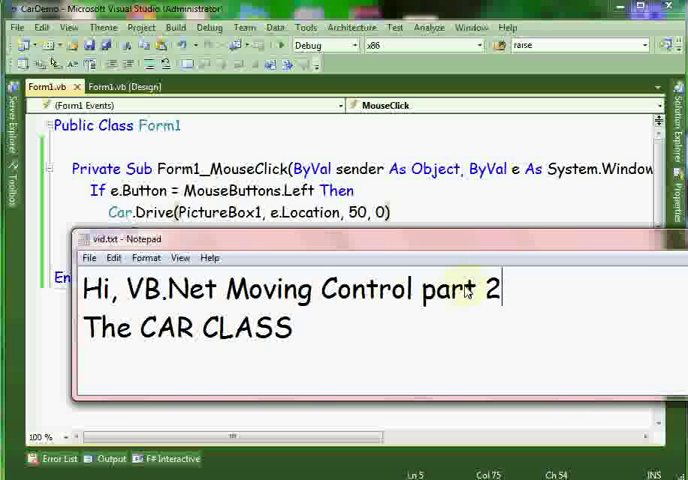
Write 'Thx for watching....Later' with 'amenvb.blogspot.com' on the line above in Notepad.
text(Thx for watching....Later)
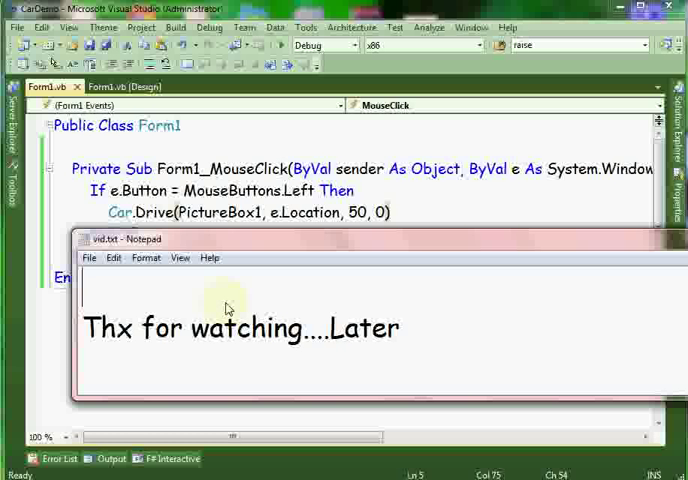
text(amenv)
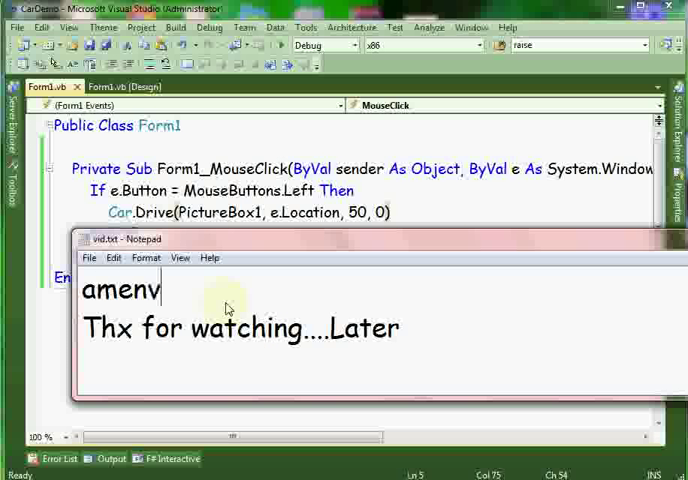
text(b.blog)
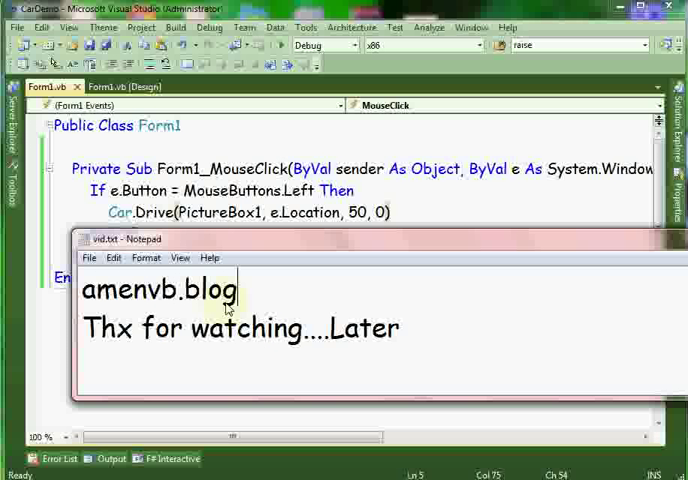
text(spot.com)
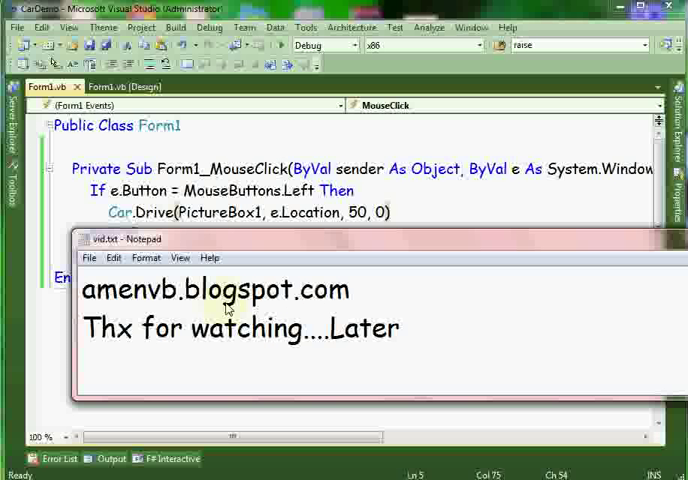
click(350, 290)
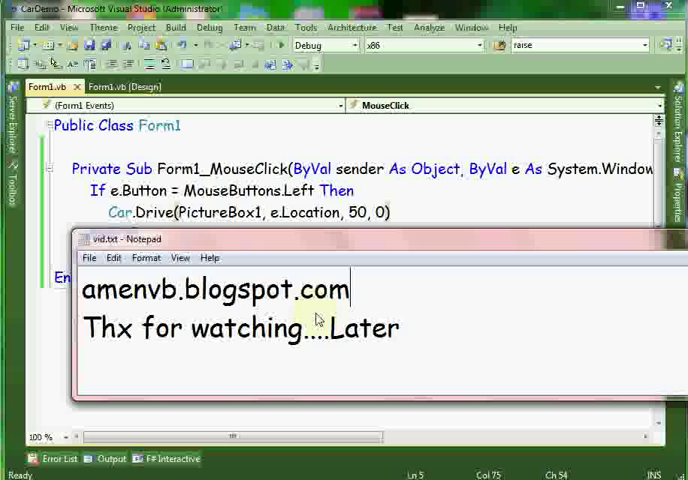
mouse_move(350, 304)
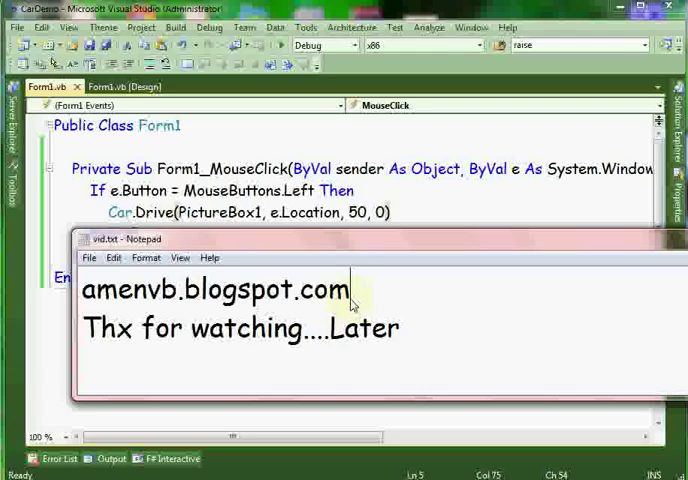